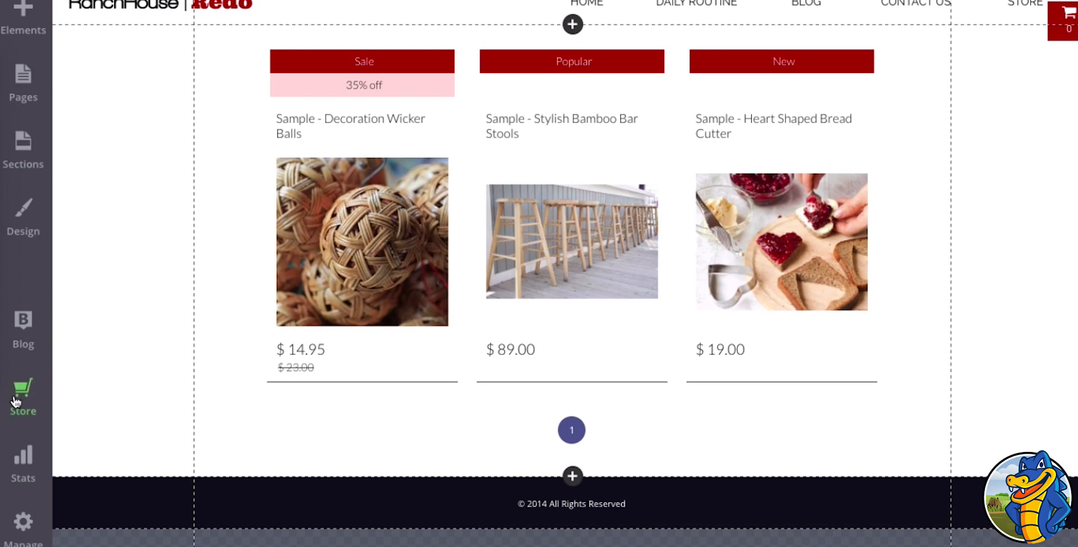
Go from the Store dashboard into Manage Products and Orders with its setup checklist
{"action": "left_click", "coordinate": [23, 396]}
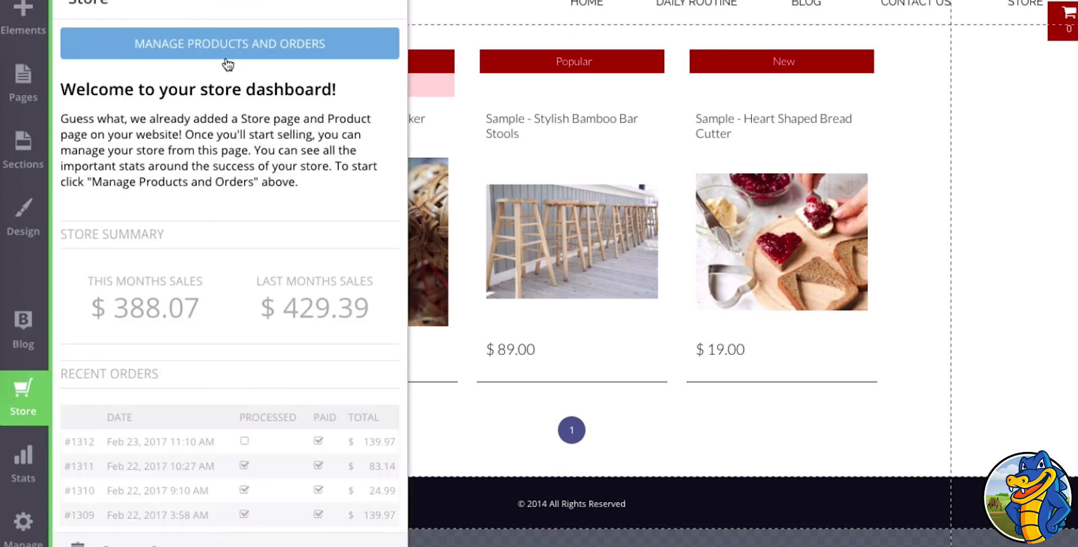
{"action": "left_click", "coordinate": [229, 44]}
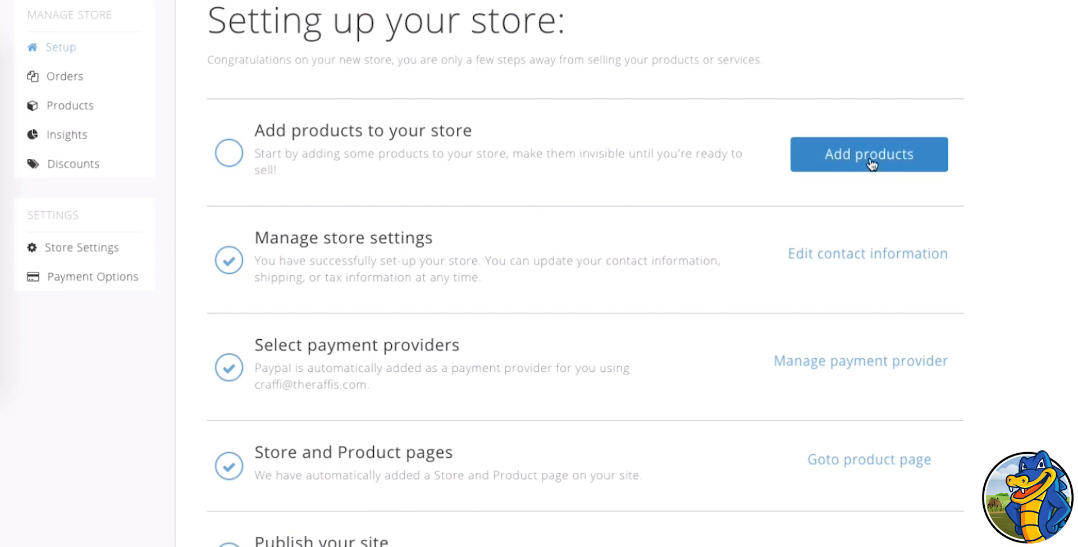
Start adding products, reaching the My products list with three sample products and prices
{"action": "left_click", "coordinate": [868, 154]}
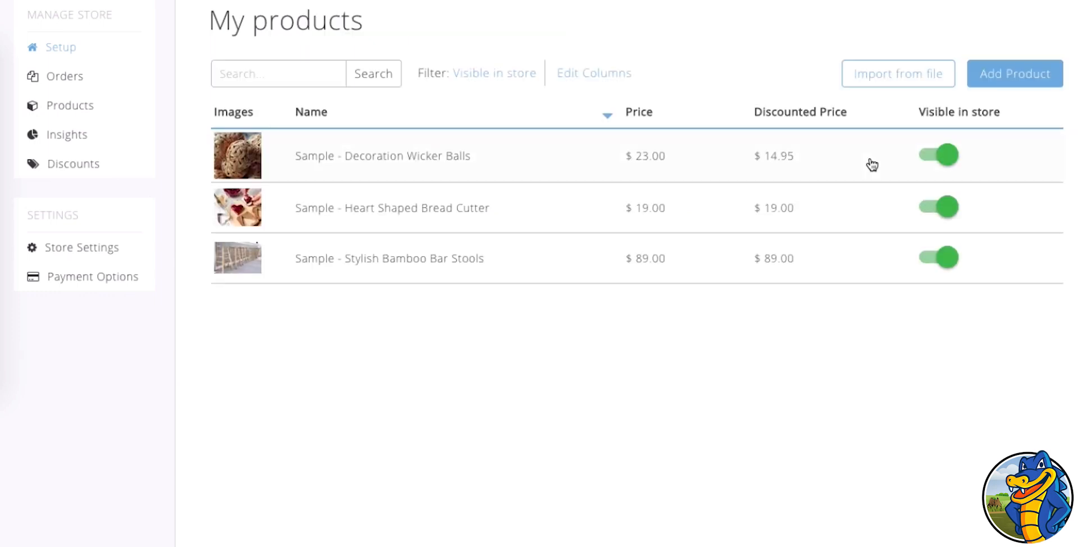
{"action": "mouse_move", "coordinate": [899, 74]}
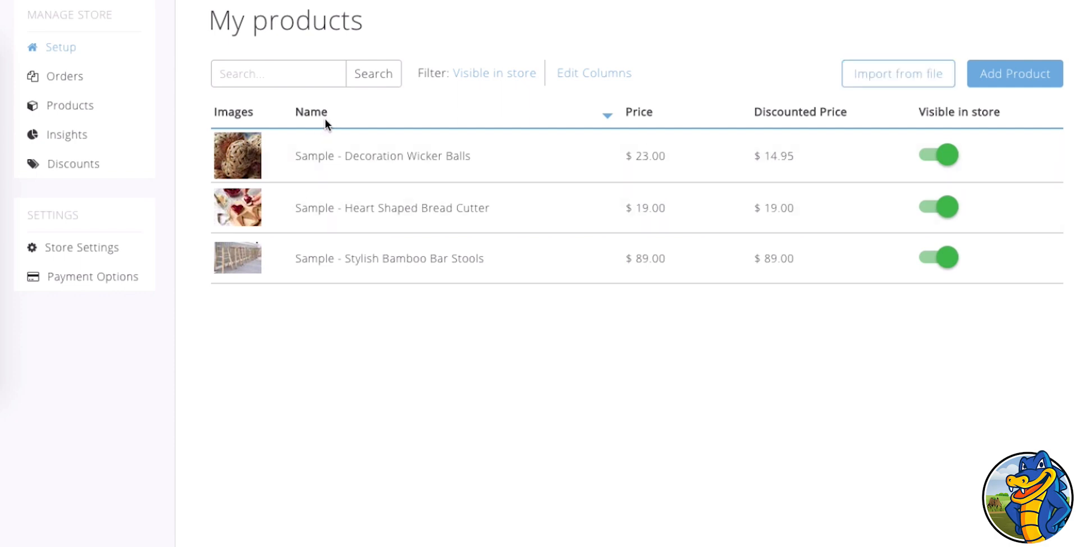
{"action": "mouse_move", "coordinate": [686, 138]}
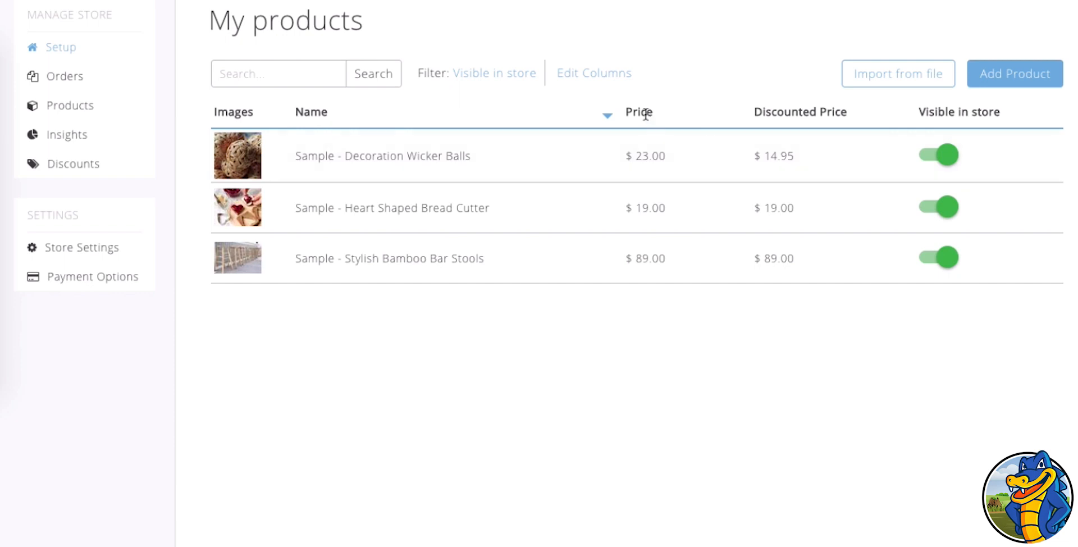
{"action": "mouse_move", "coordinate": [768, 111]}
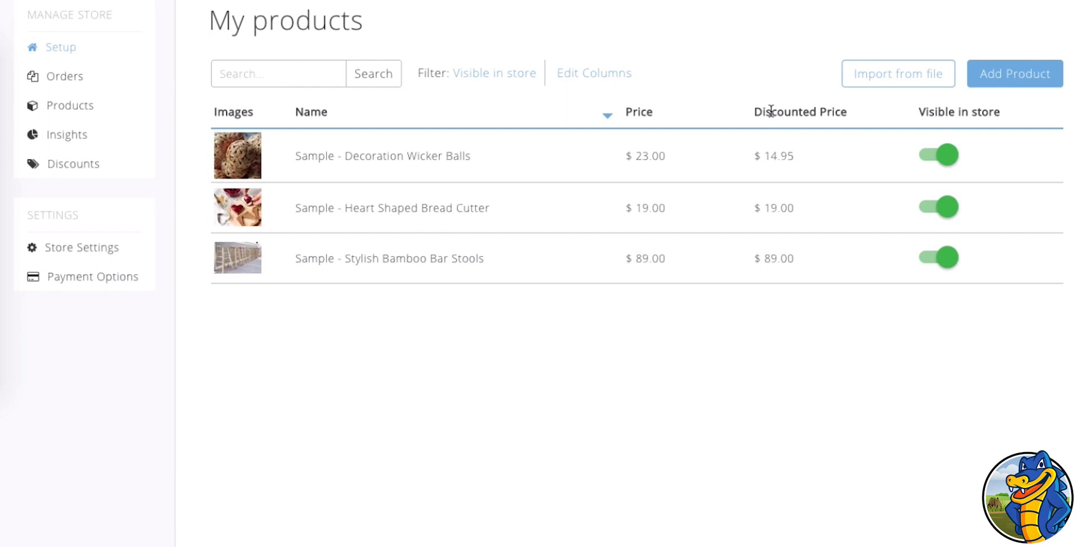
Bring up the Import from file dialog listing Ecwid, Excel, Google Sheets and CSV formats
{"action": "left_click", "coordinate": [897, 74]}
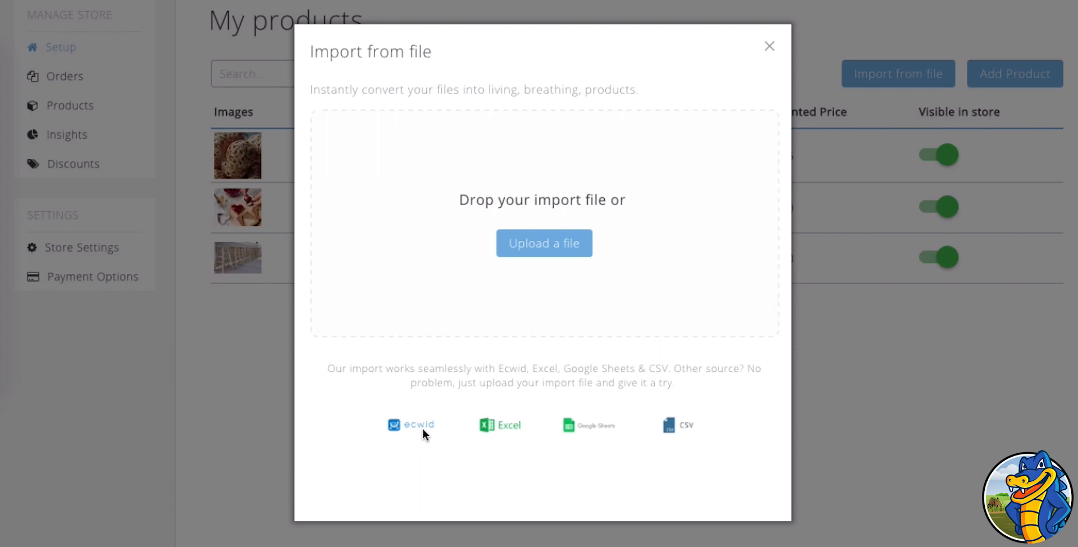
{"action": "mouse_move", "coordinate": [618, 435]}
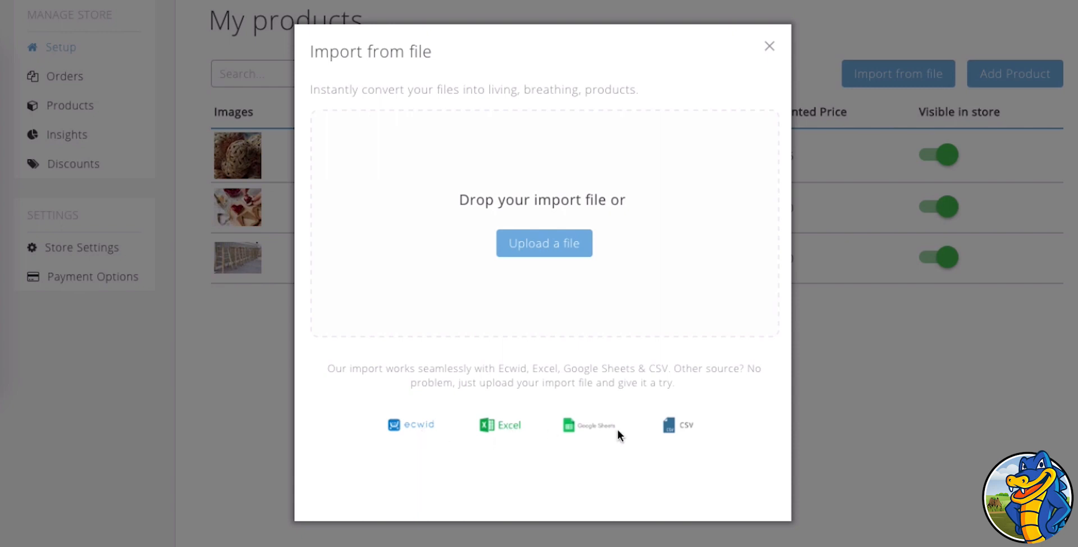
{"action": "mouse_move", "coordinate": [689, 438]}
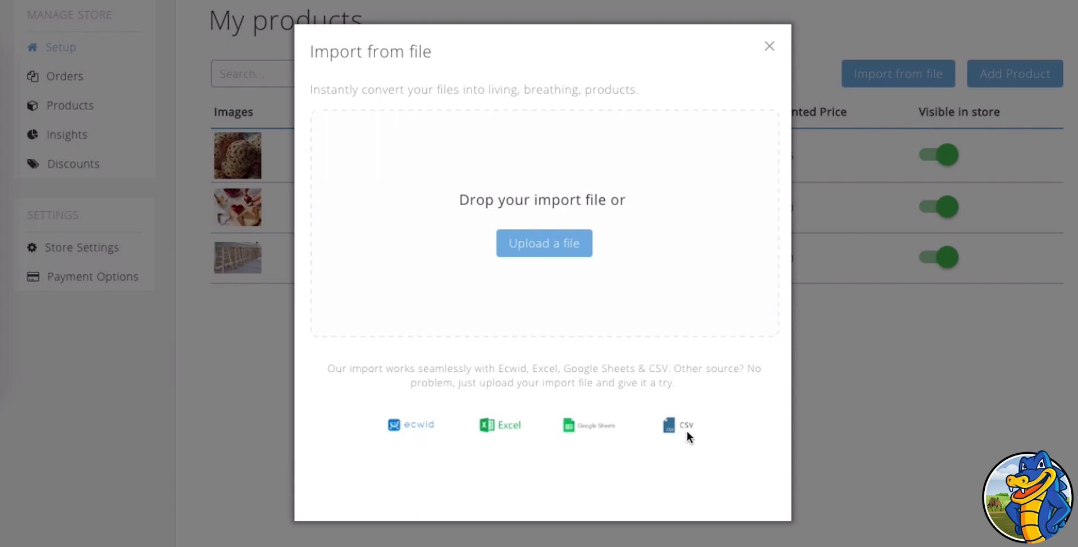